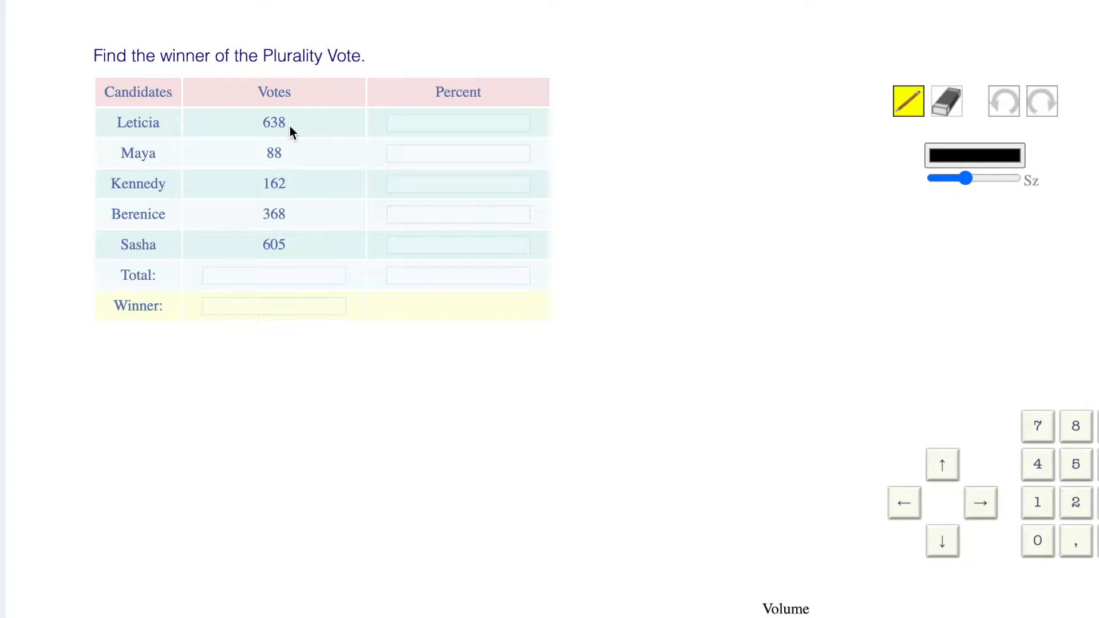
{"action": "mouse_move", "coordinate": [211, 138]}
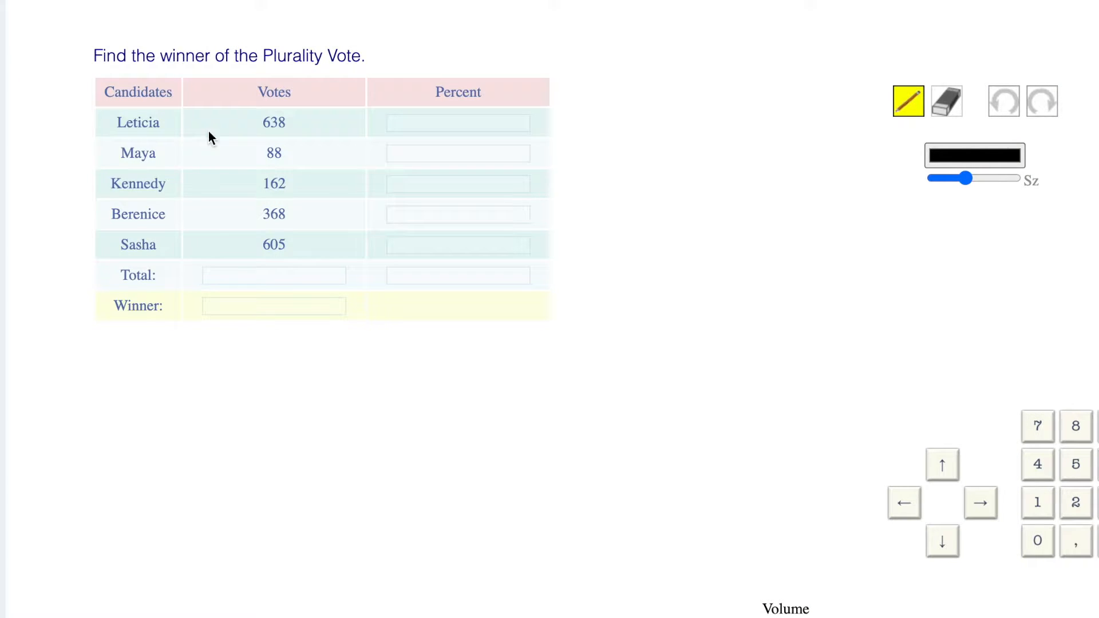
- Enter Leticia in the Winner answer box on the practice page
{"action": "double_click", "coordinate": [137, 122]}
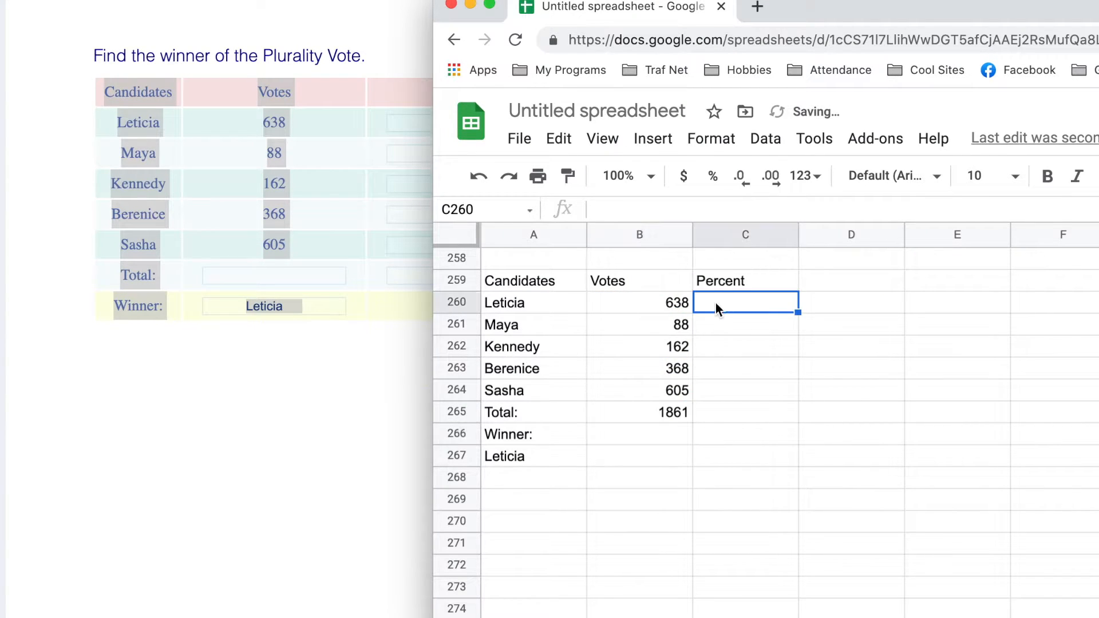
- Enter =B260/B265*100 in C260 for Leticia's percent
{"action": "type", "text": "=B260/"}
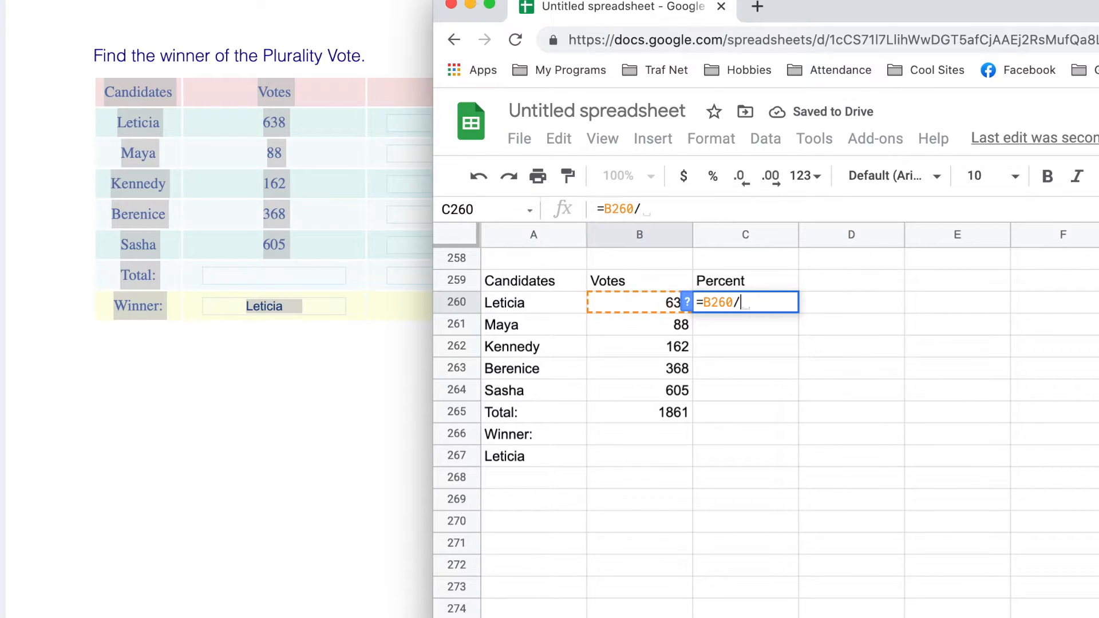
{"action": "type", "text": "B265*"}
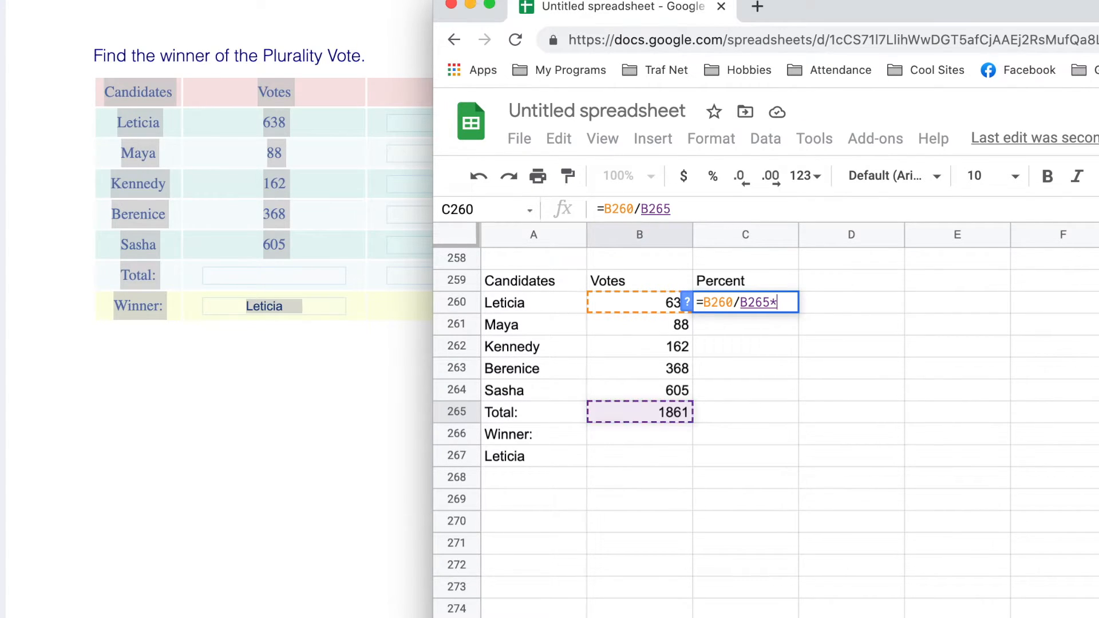
{"action": "key", "text": "Enter"}
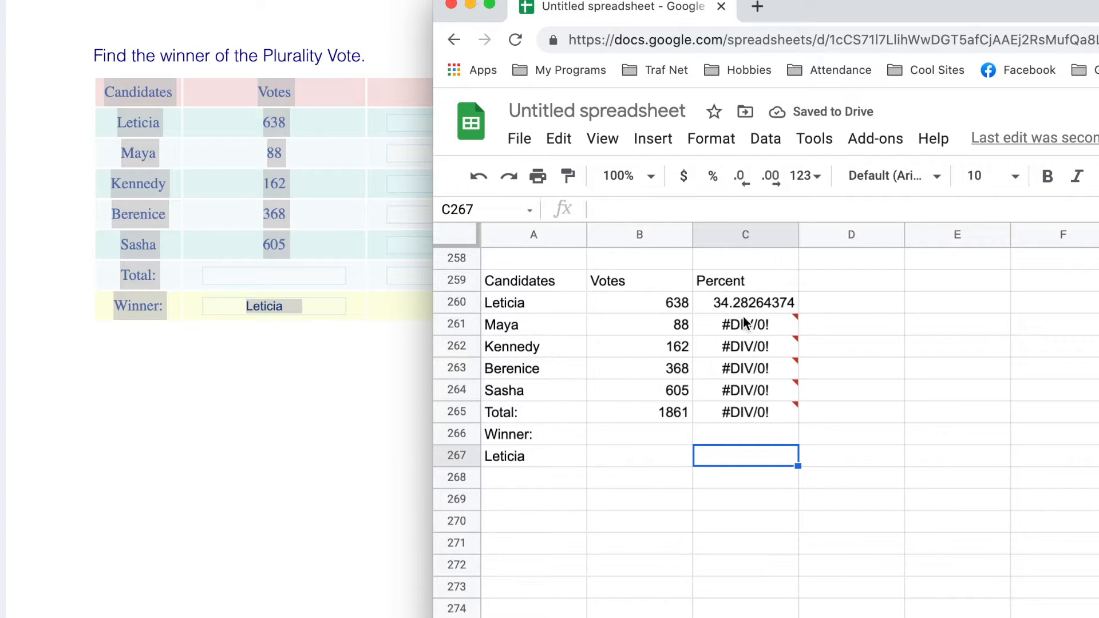
{"action": "left_click", "coordinate": [745, 302]}
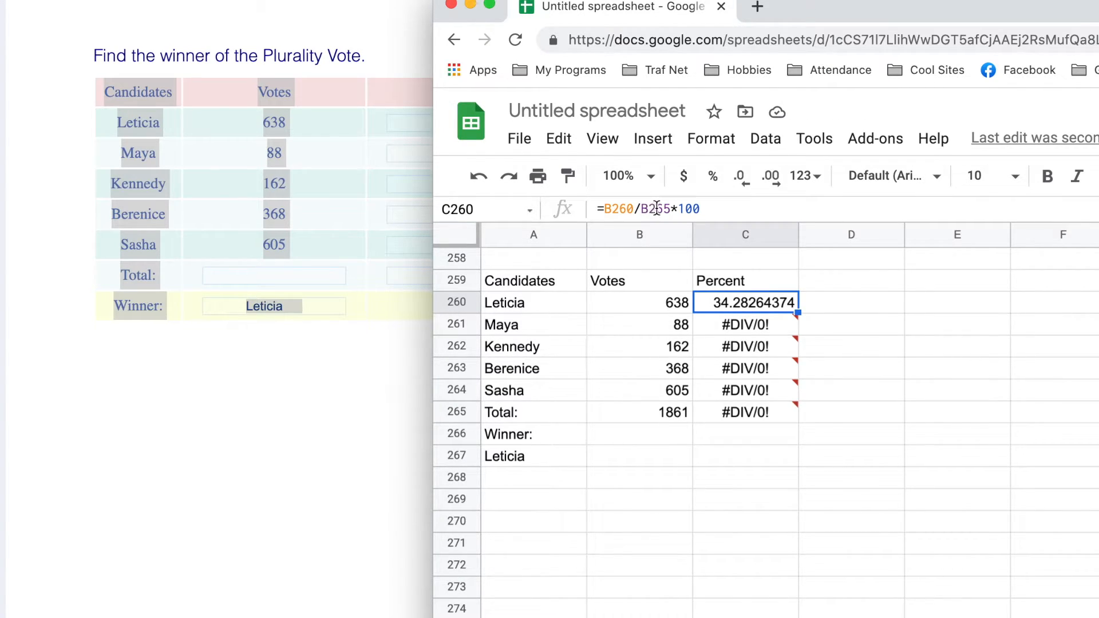
{"action": "left_click", "coordinate": [744, 324]}
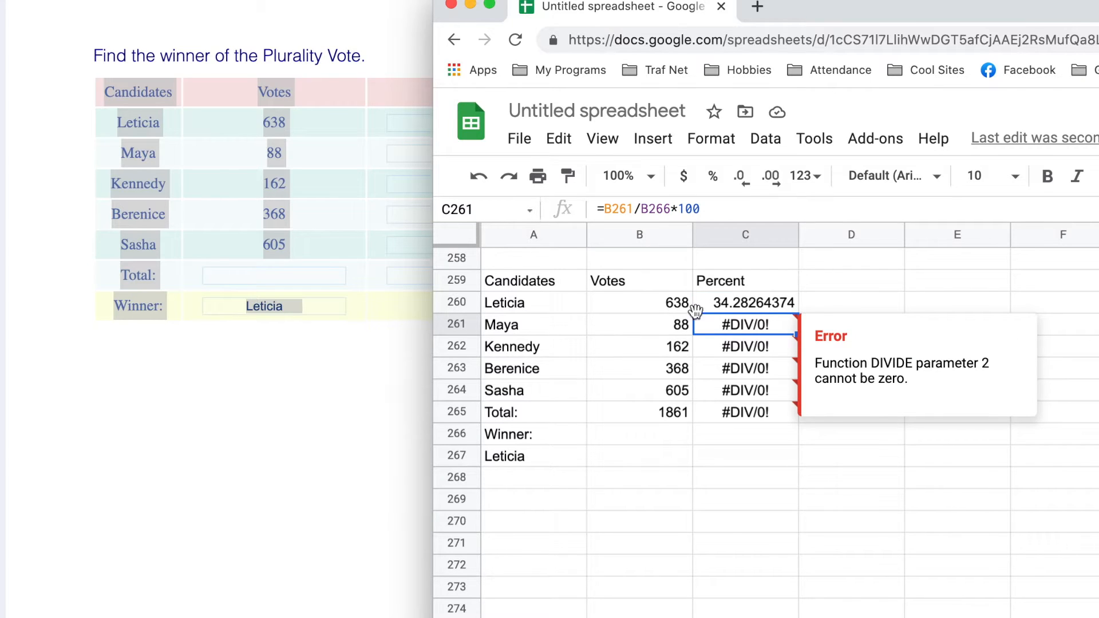
{"action": "mouse_move", "coordinate": [671, 434]}
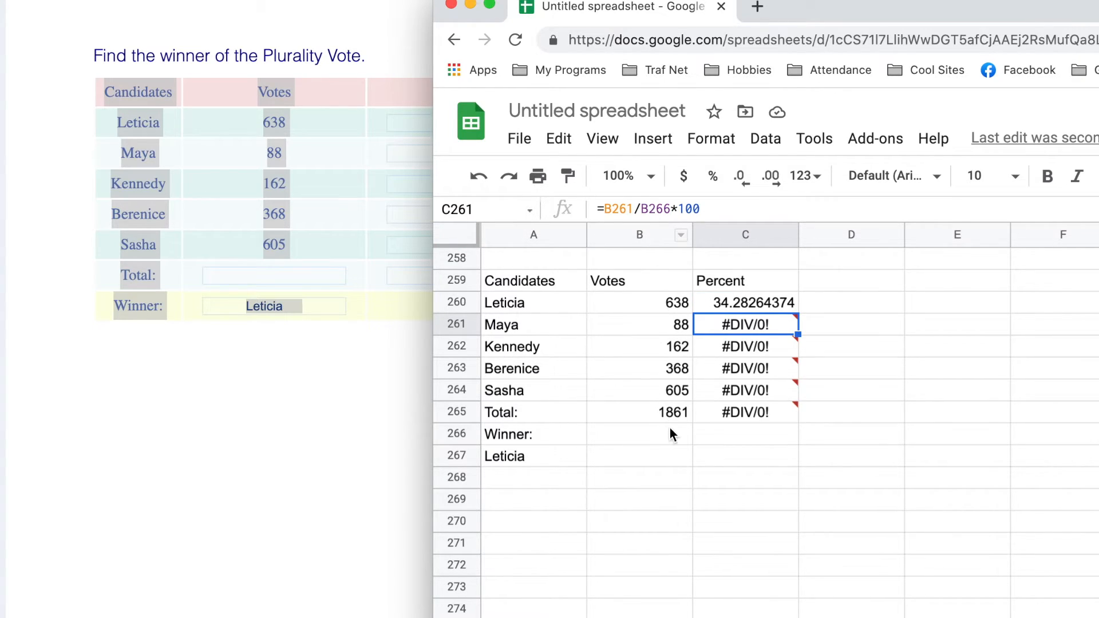
{"action": "left_click", "coordinate": [745, 302]}
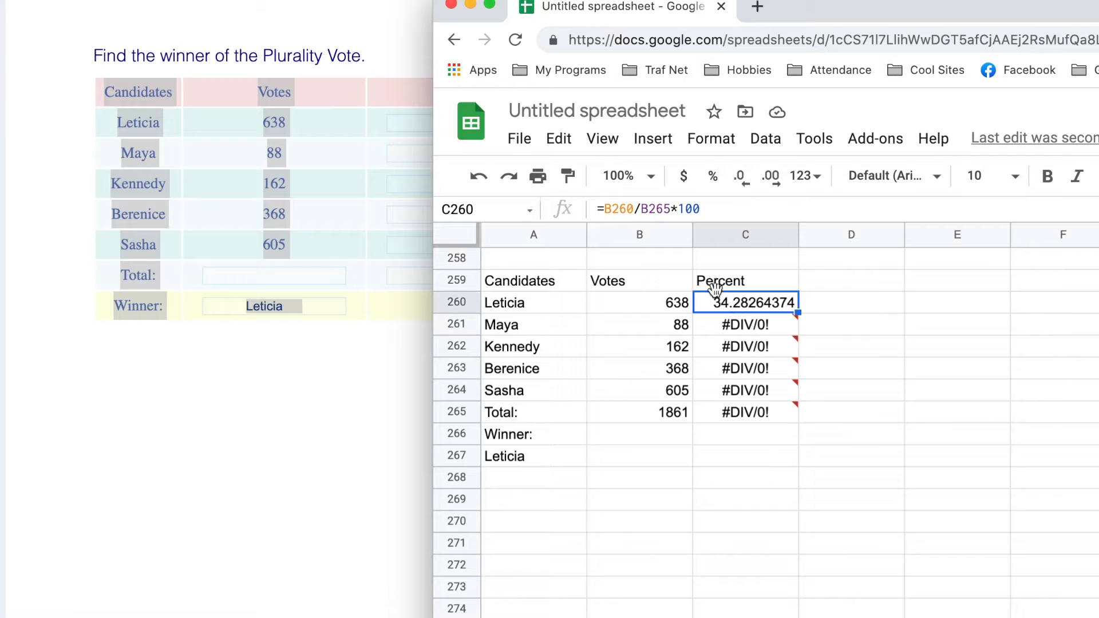
{"action": "double_click", "coordinate": [745, 302]}
{"action": "type", "text": "$"}
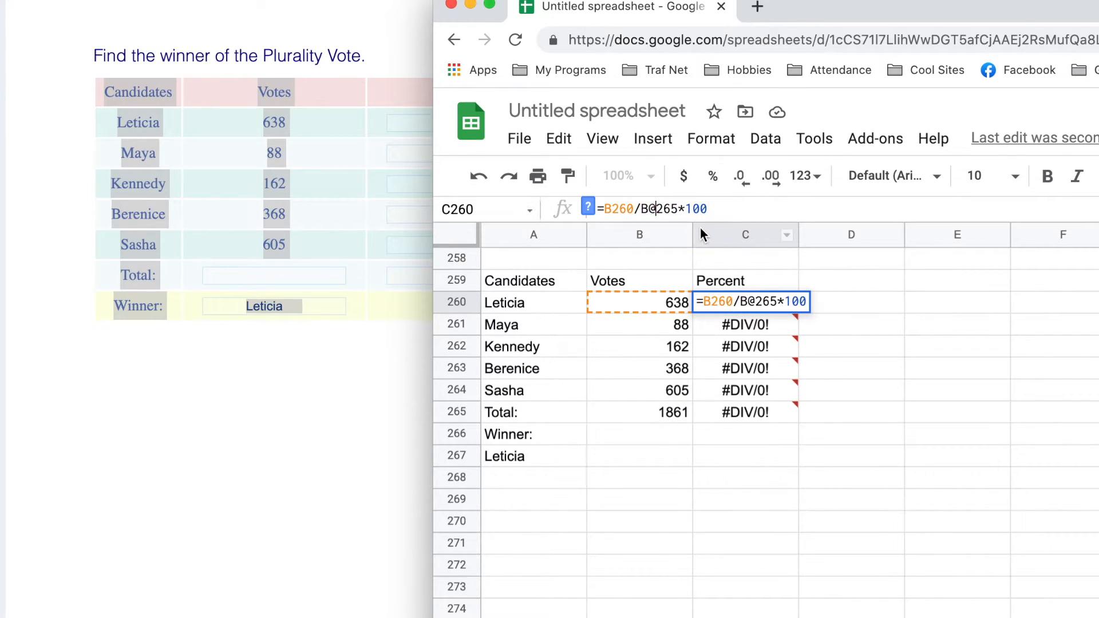
- Commit =B260/B$265*100 with the locked total and fill it down to C265
{"action": "key", "text": "Enter"}
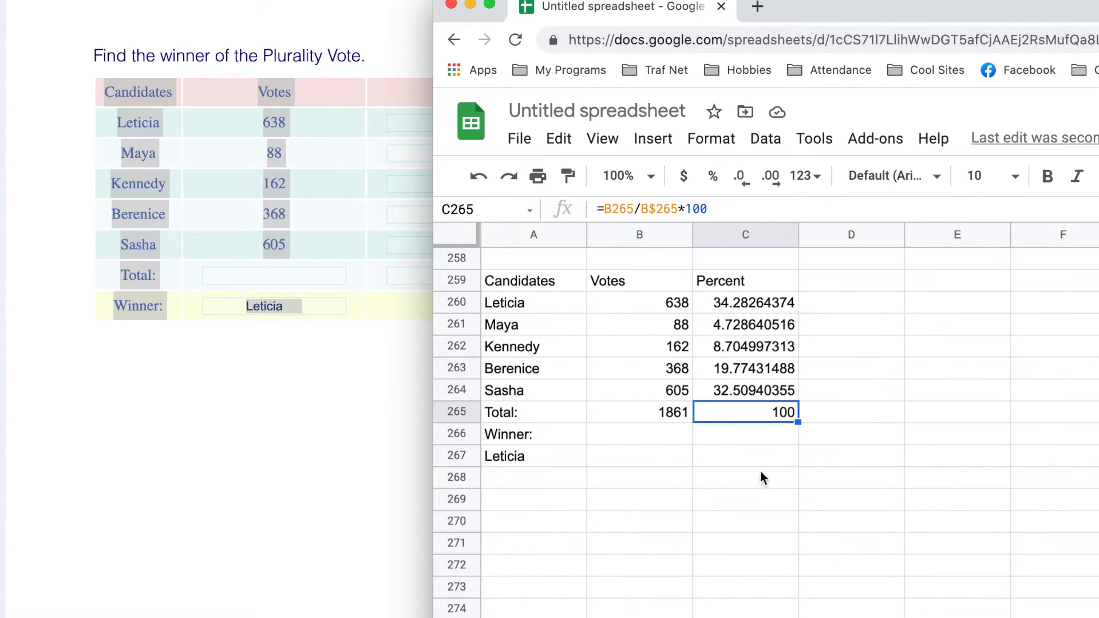
{"action": "left_click", "coordinate": [746, 478]}
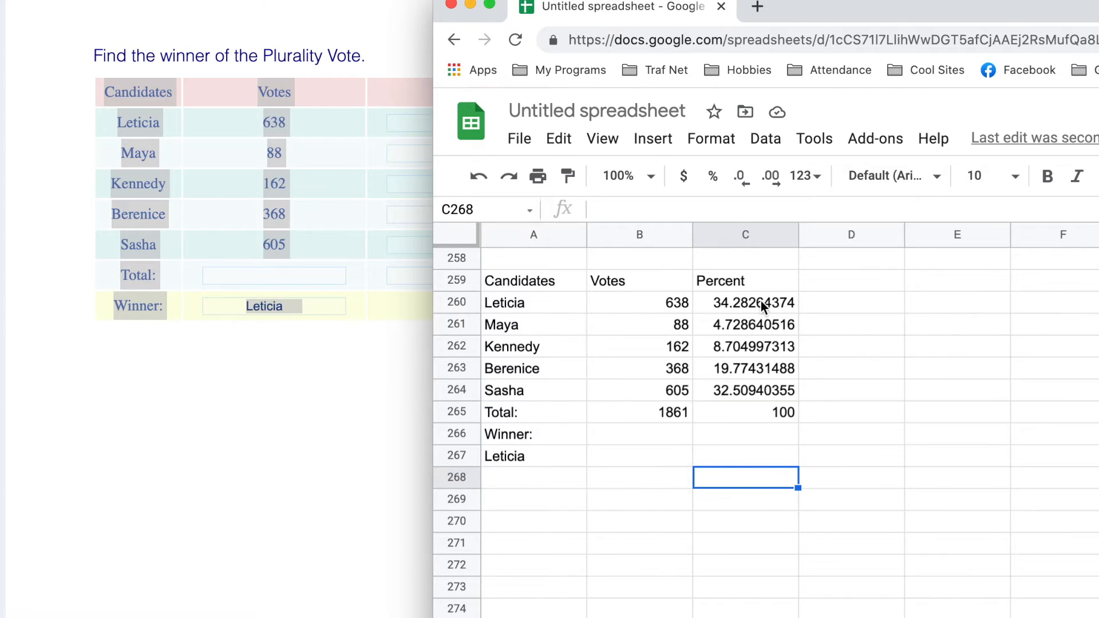
{"action": "mouse_move", "coordinate": [502, 324]}
{"action": "type", "text": "1861"}
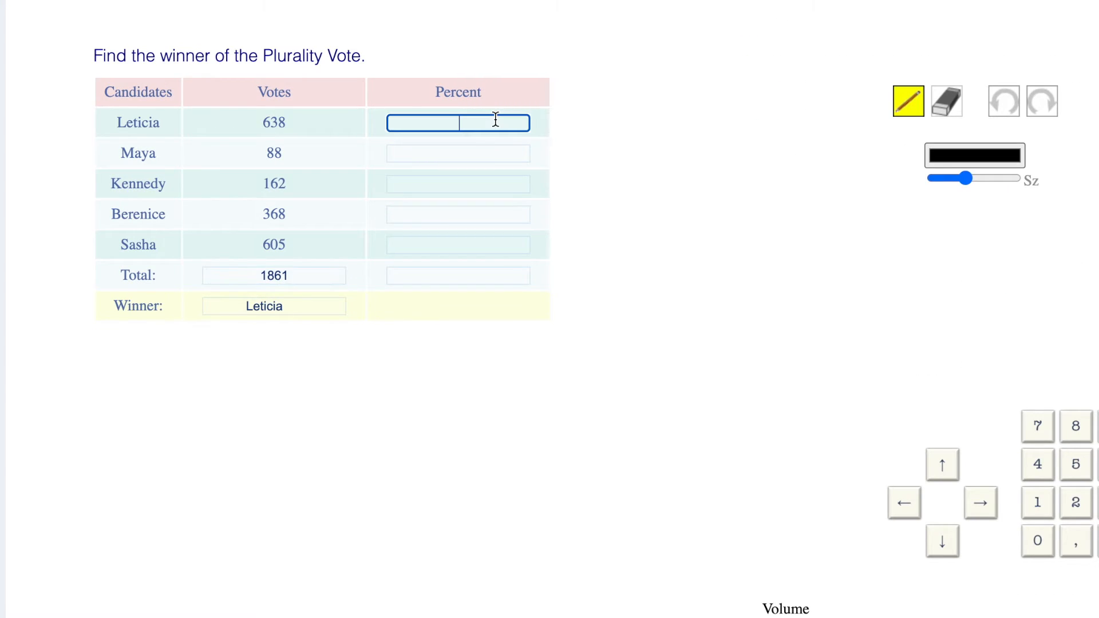
- Enter 4.728640516 and copy Berenice's percent from the spreadsheet
{"action": "type", "text": "4.728640516"}
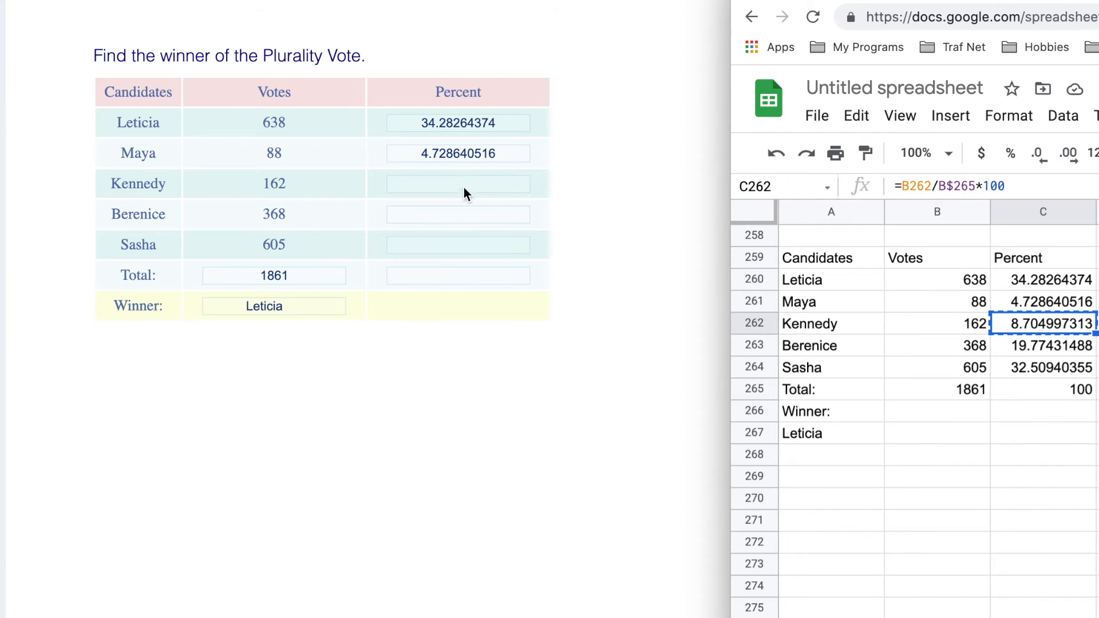
{"action": "left_click", "coordinate": [1043, 344]}
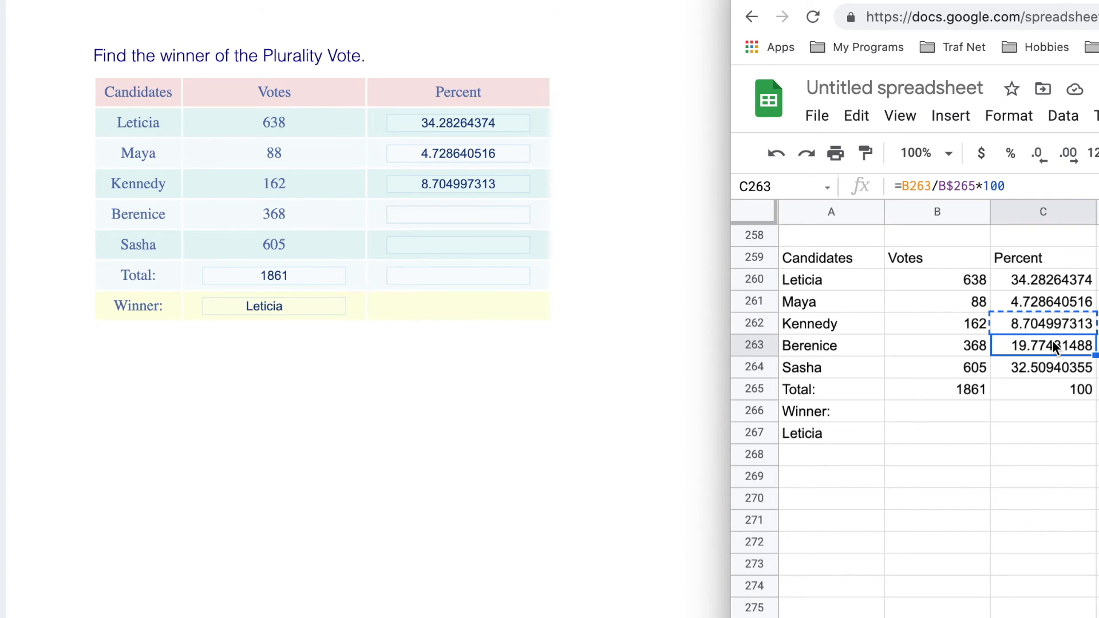
{"action": "key", "text": "enter"}
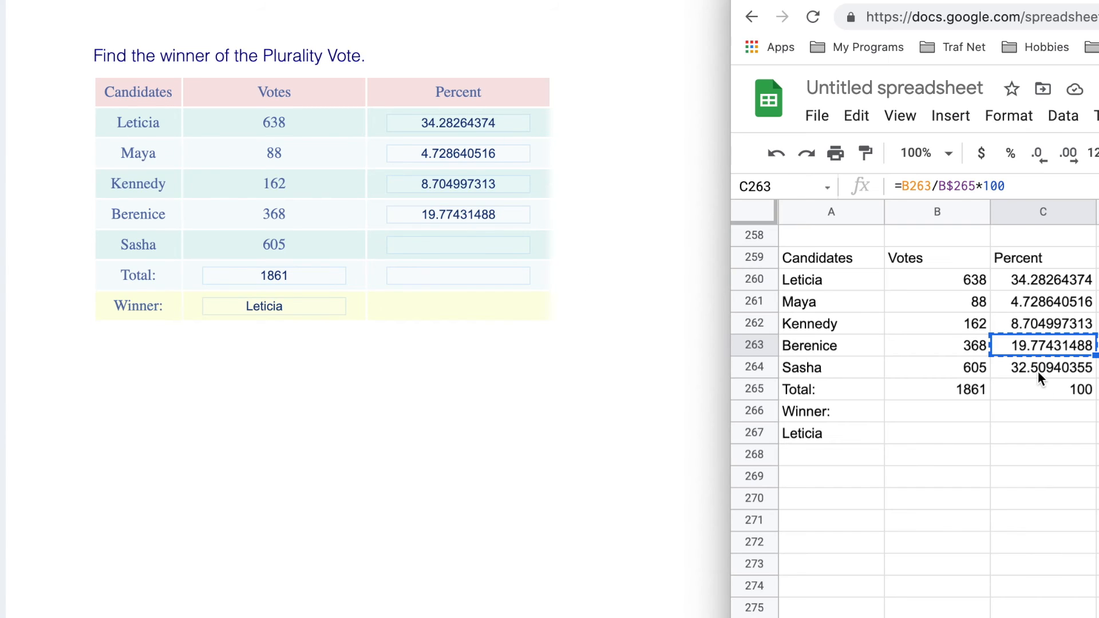